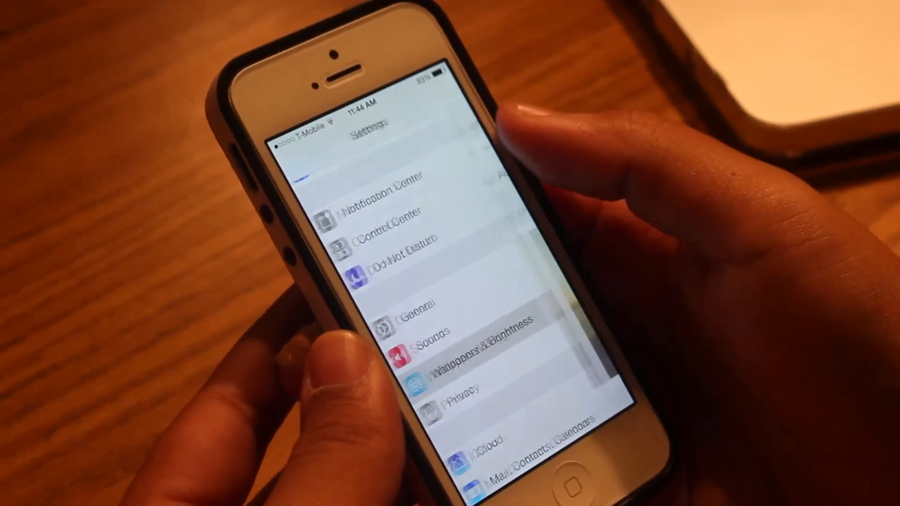
# - Go into Wallpapers & Brightness from the main Settings list
pyautogui.click(471, 357)
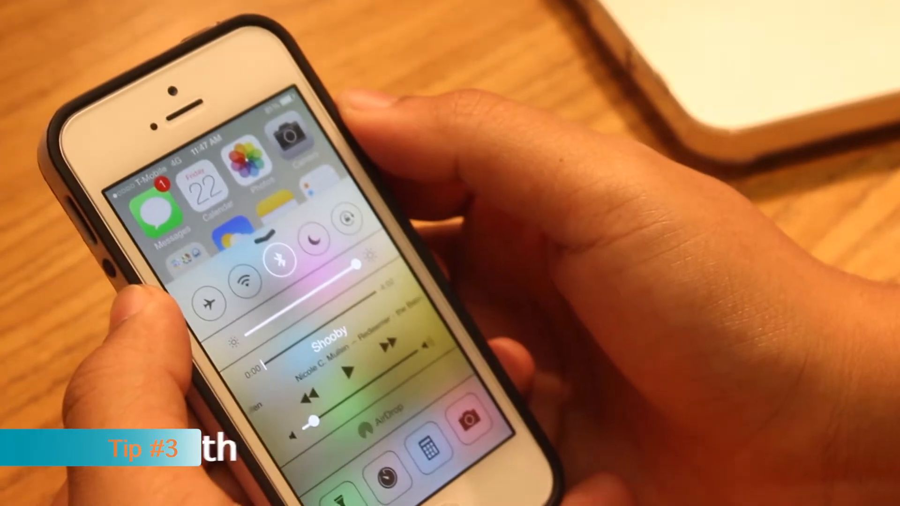
# - Switch Bluetooth off from the Control Center toggle
pyautogui.click(292, 259)
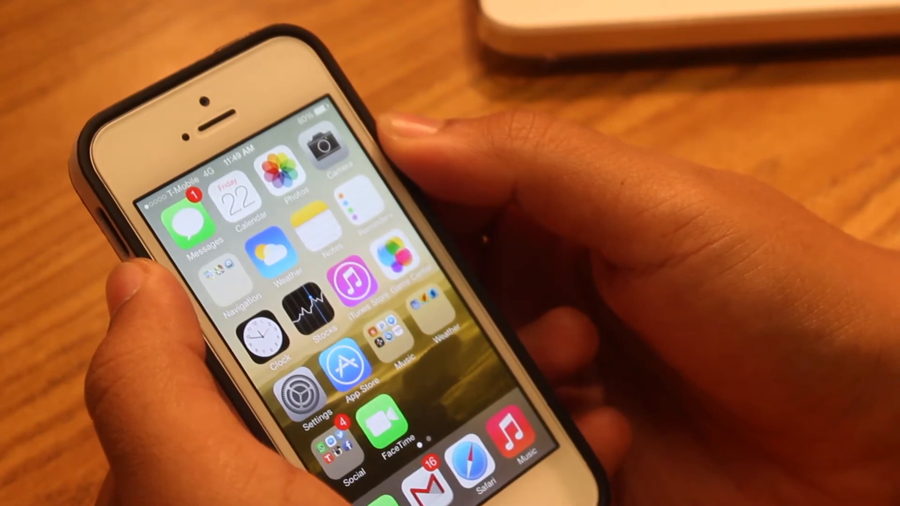
# - Reach Background App Refresh under Settings > General
pyautogui.click(314, 384)
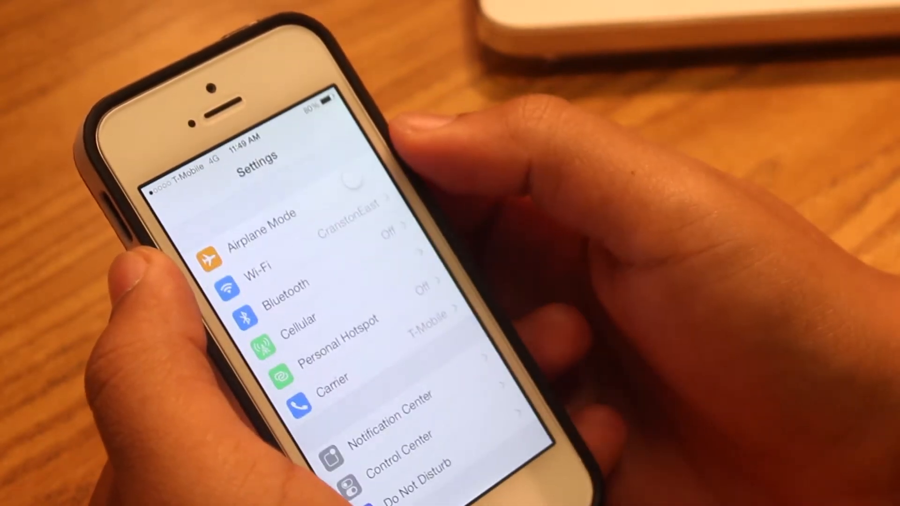
pyautogui.scroll(-3)
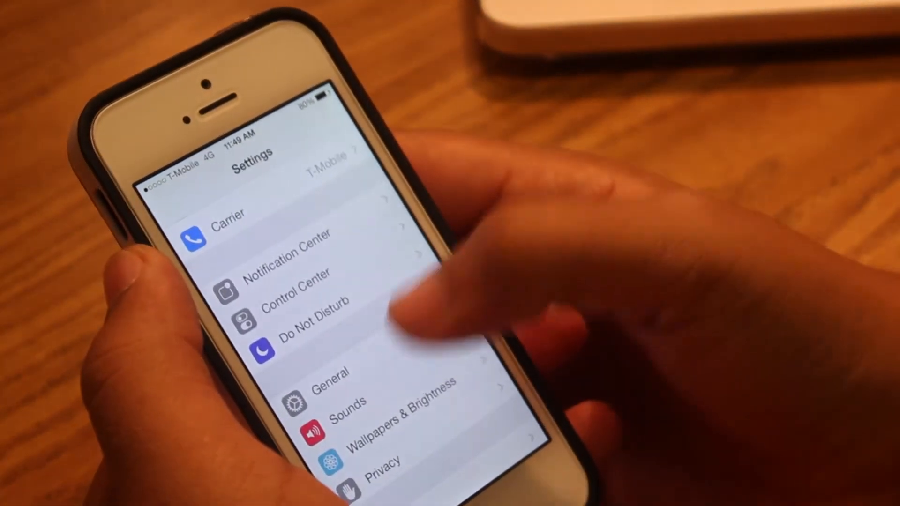
pyautogui.click(330, 371)
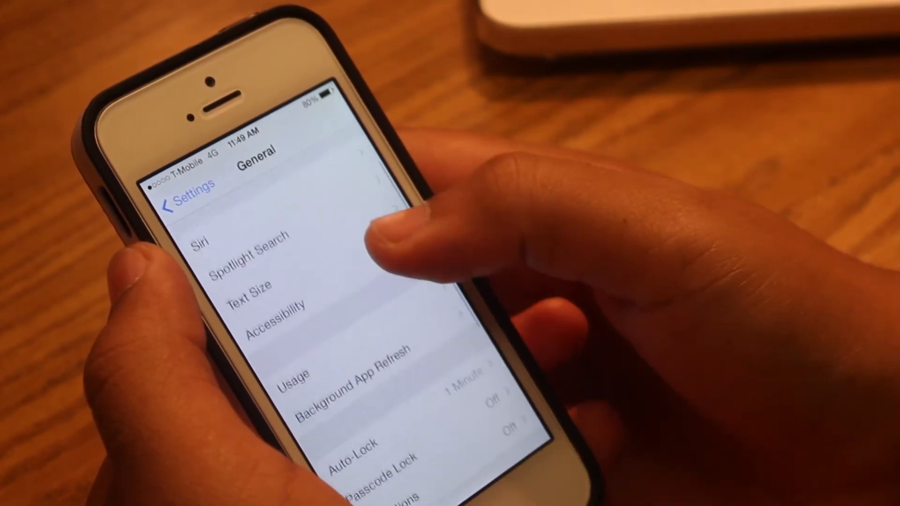
pyautogui.click(356, 376)
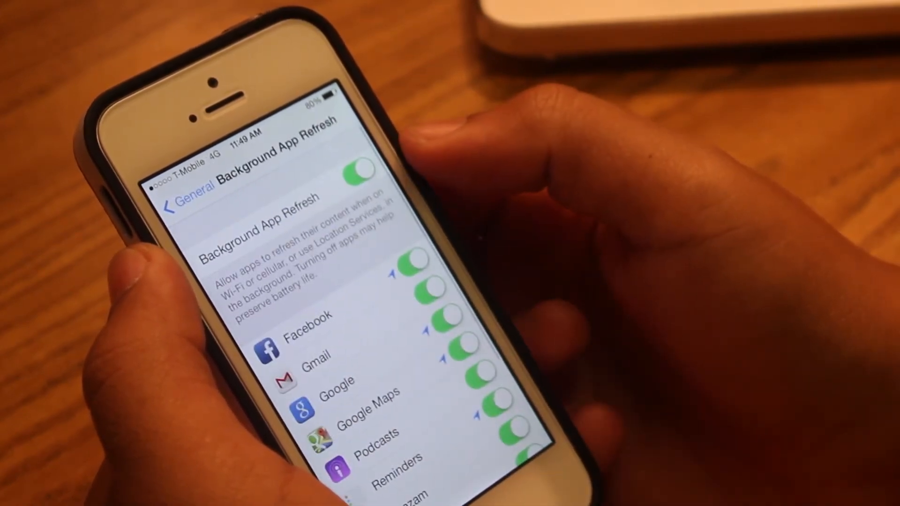
# - Switch Background App Refresh off for all apps and confirm the disable prompt
pyautogui.scroll(-3)
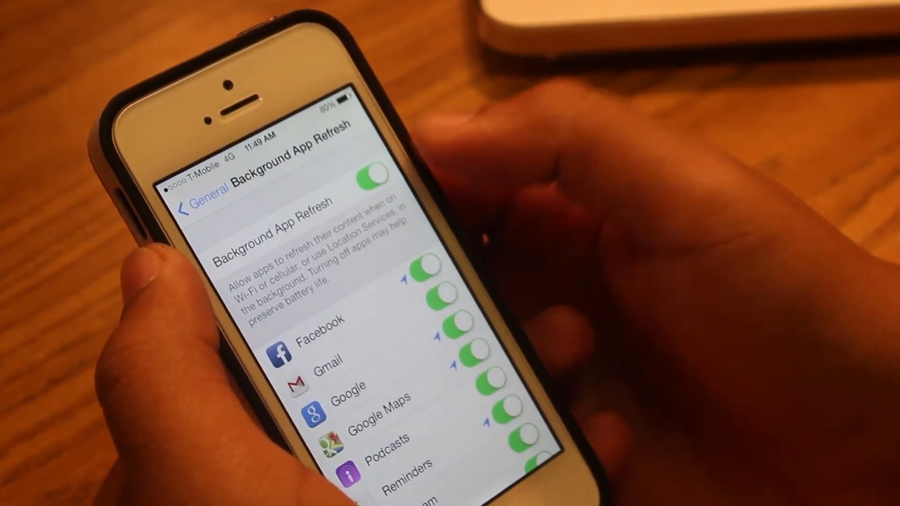
pyautogui.click(370, 175)
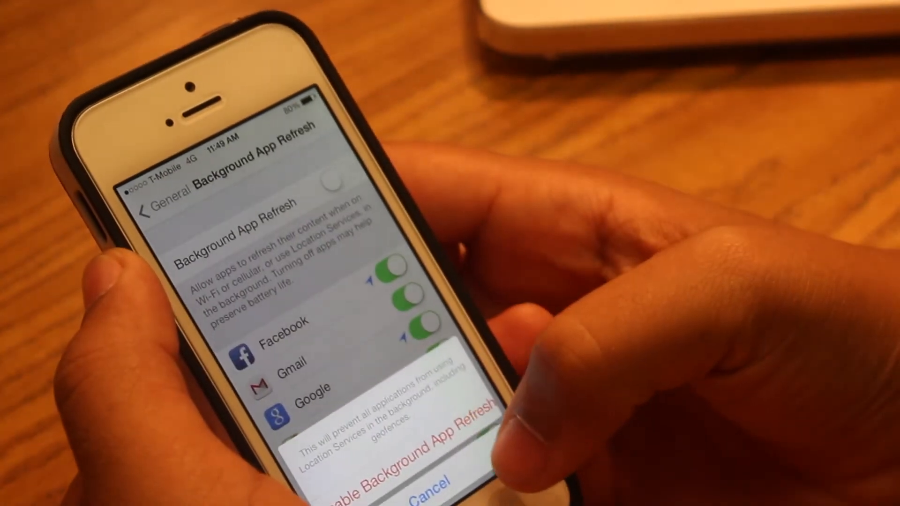
pyautogui.click(419, 480)
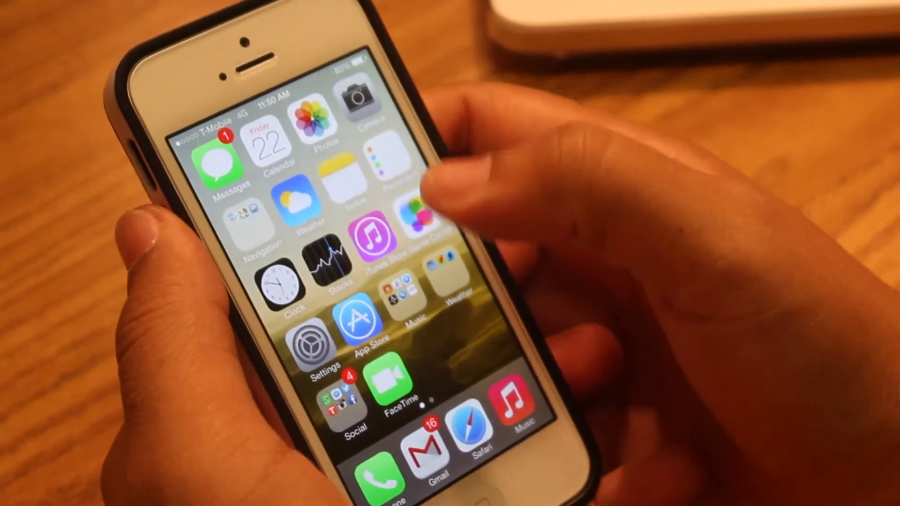
# - Turn Reduce Motion on under General > Accessibility
pyautogui.click(311, 344)
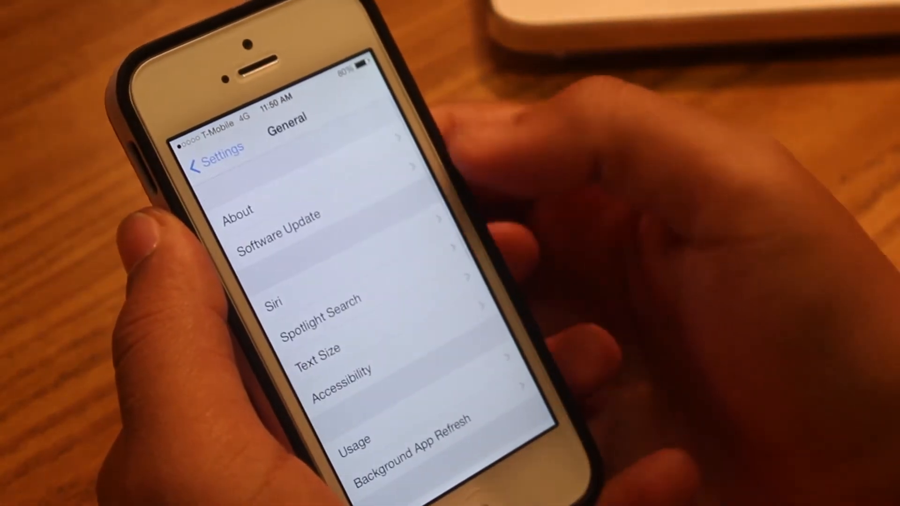
pyautogui.click(344, 373)
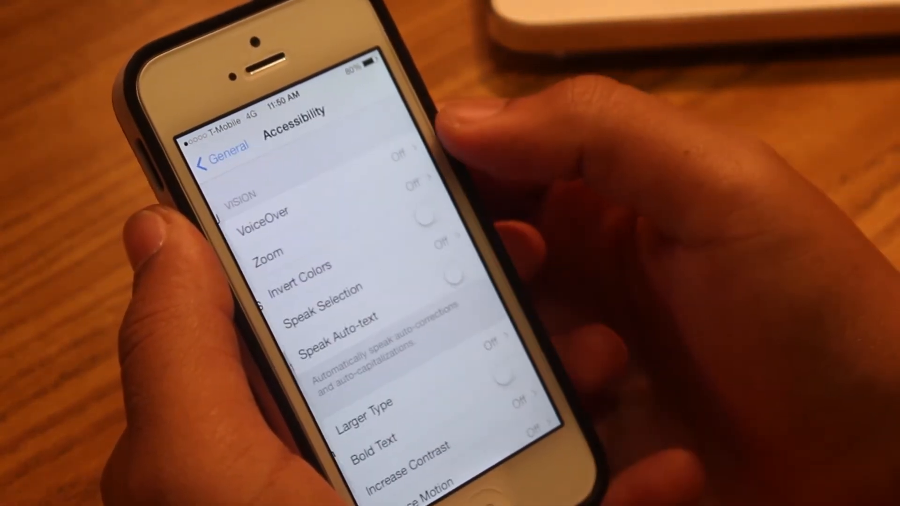
pyautogui.scroll(-3)
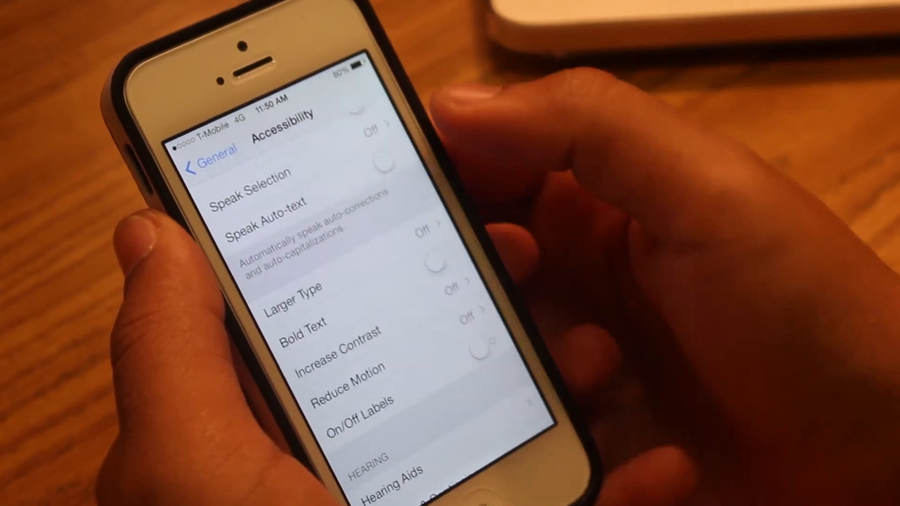
pyautogui.click(344, 382)
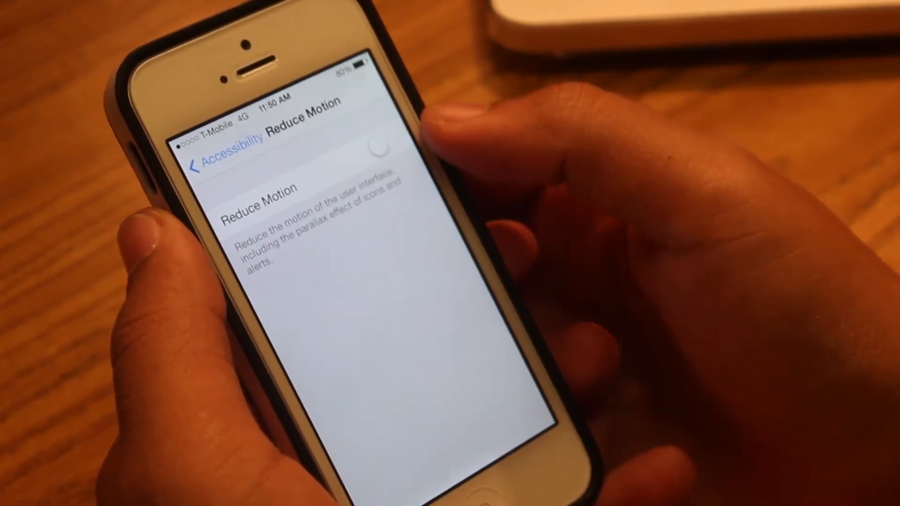
pyautogui.click(382, 143)
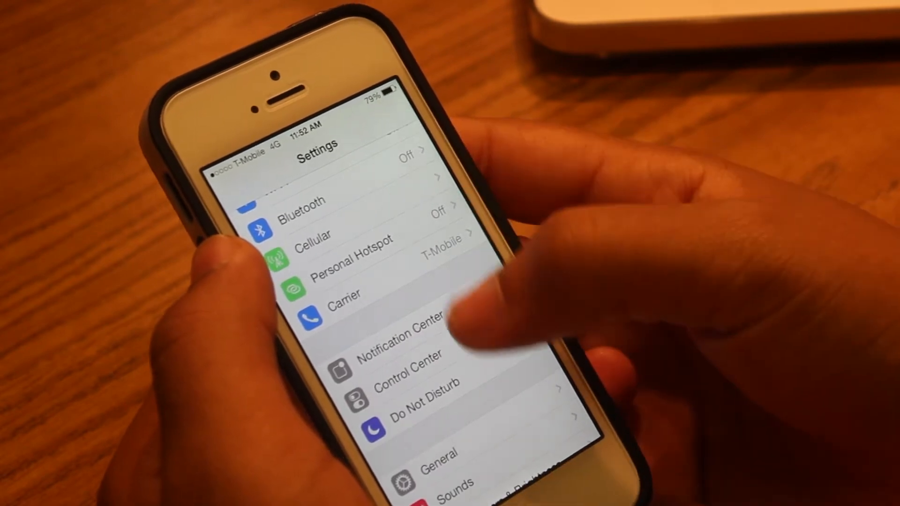
# - Turn off Automatic Downloads of new purchases in iTunes & App Store
pyautogui.scroll(-3)
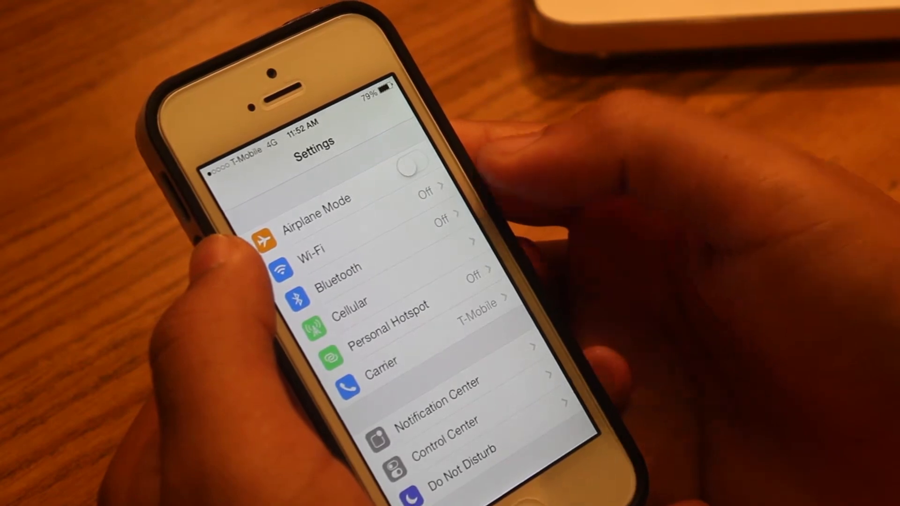
pyautogui.scroll(-3)
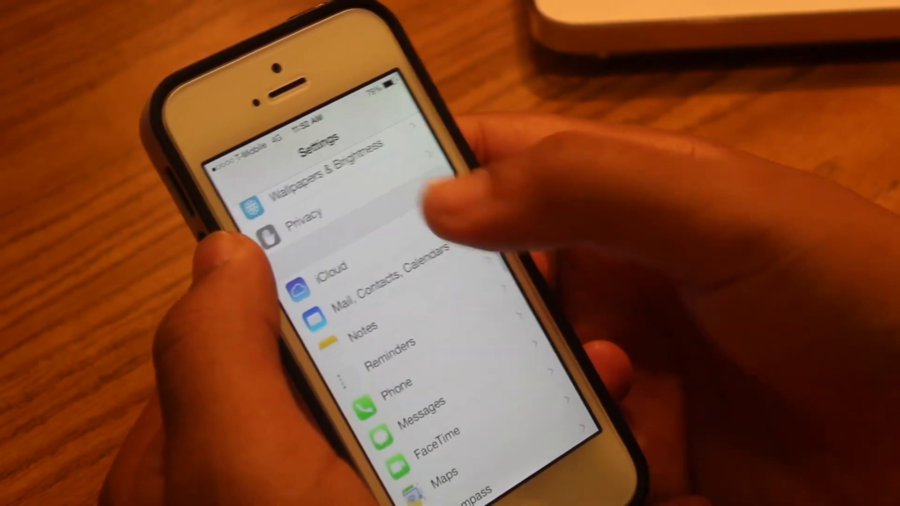
pyautogui.scroll(-3)
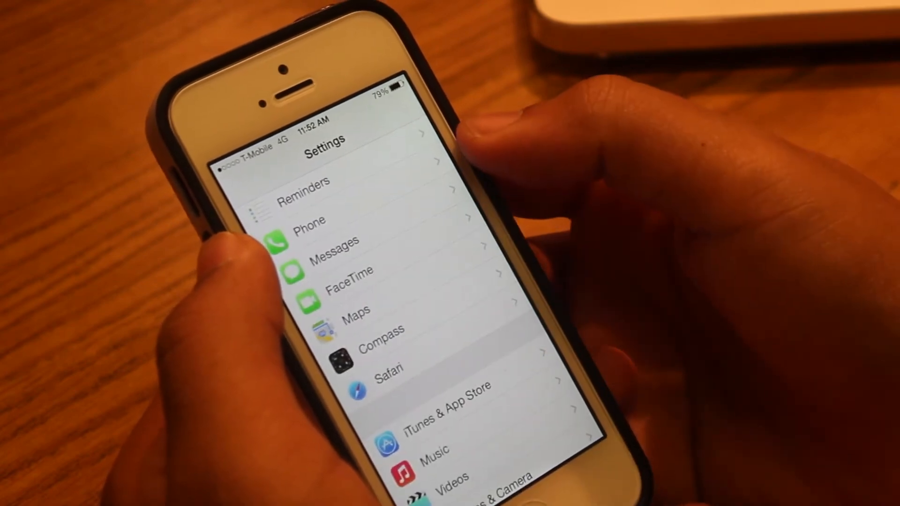
pyautogui.click(441, 421)
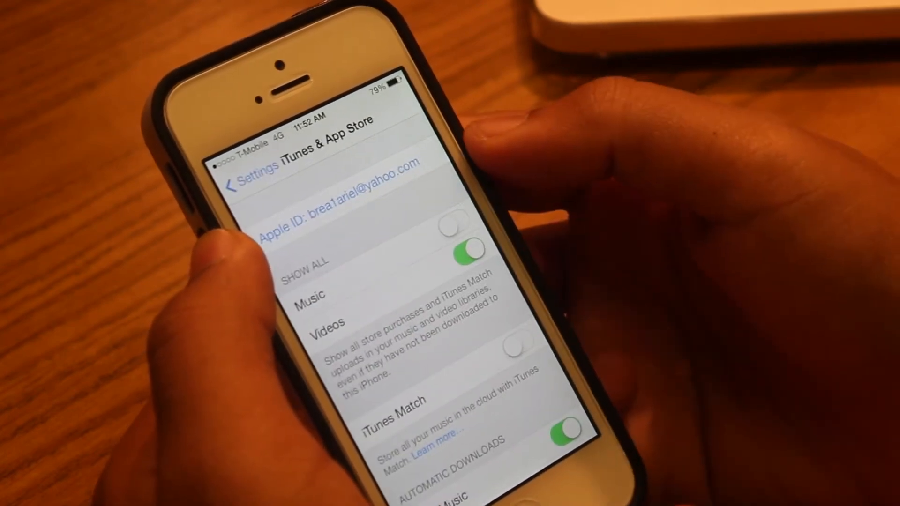
pyautogui.scroll(-3)
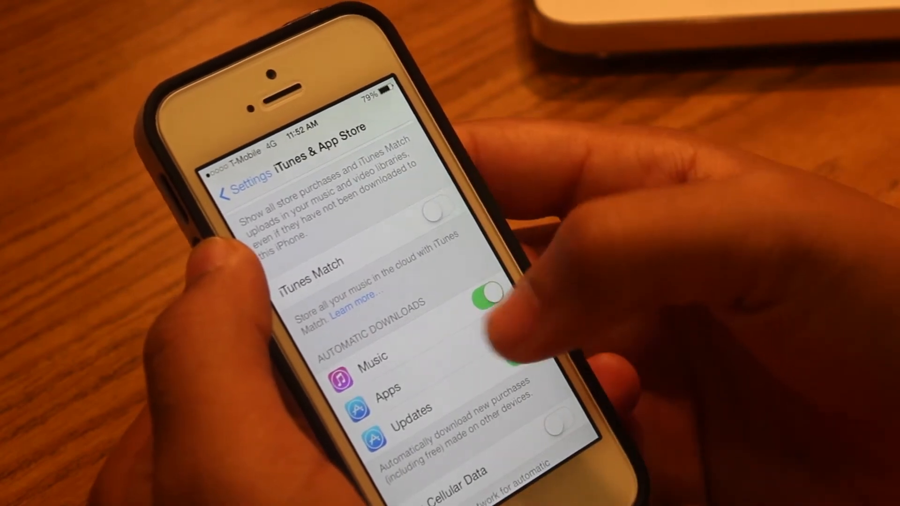
pyautogui.click(506, 356)
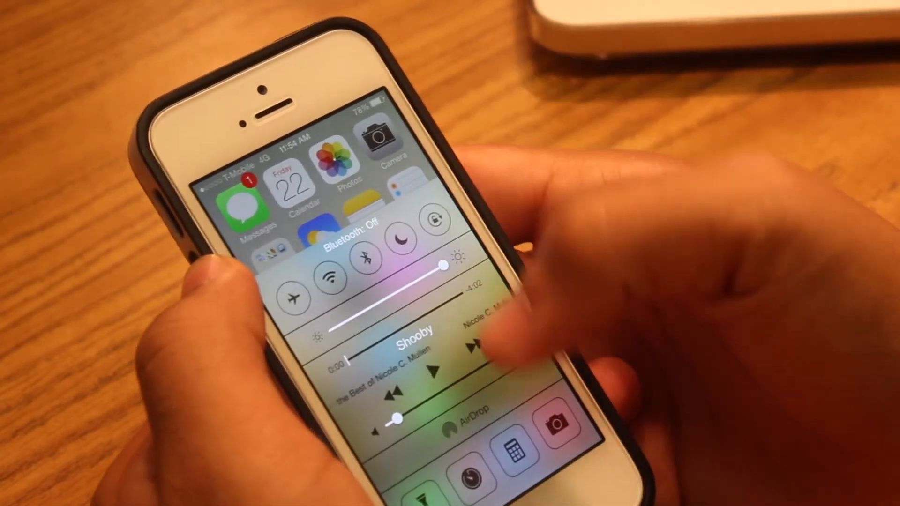
# - Confirm the Control Center Bluetooth toggle reads Off
pyautogui.click(332, 279)
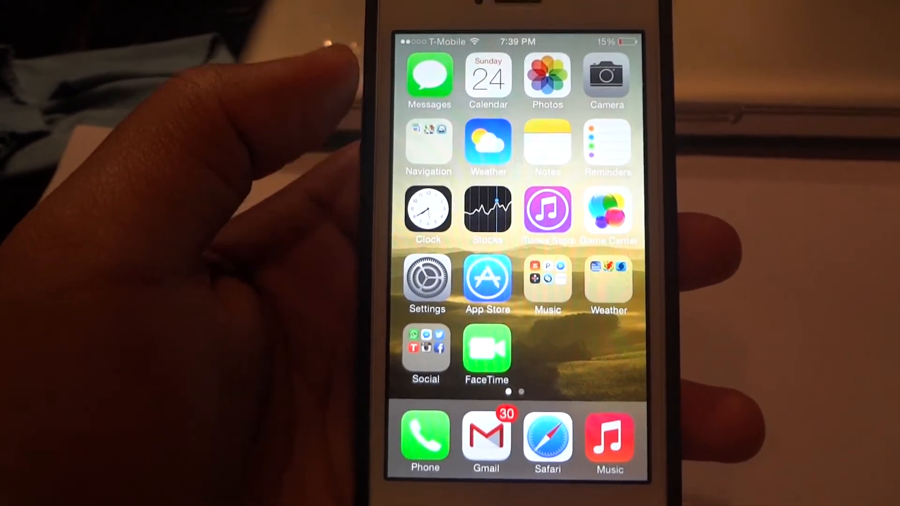
# - Reach Location Services under Settings > Privacy
pyautogui.click(427, 278)
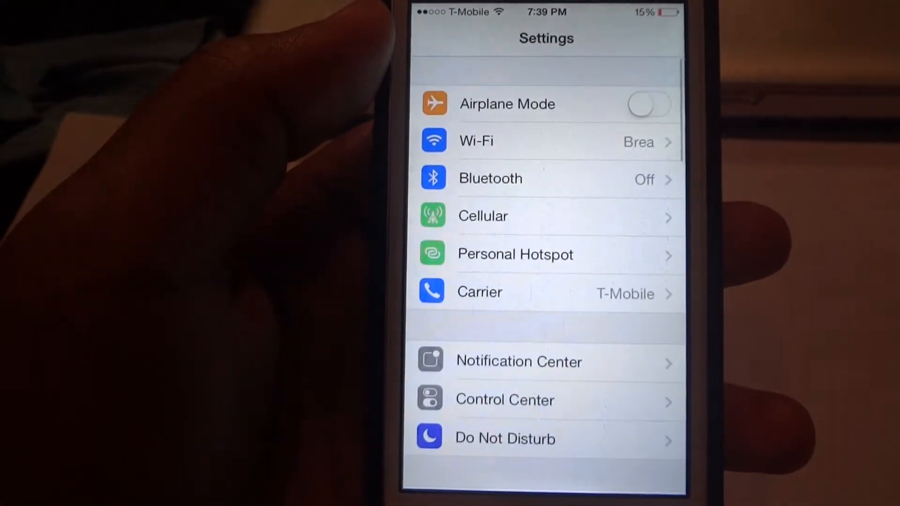
pyautogui.scroll(-3)
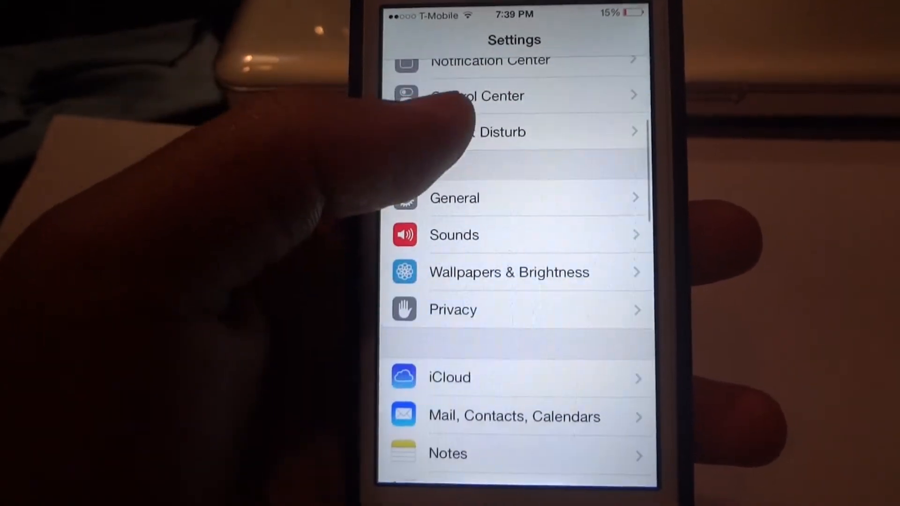
pyautogui.click(451, 309)
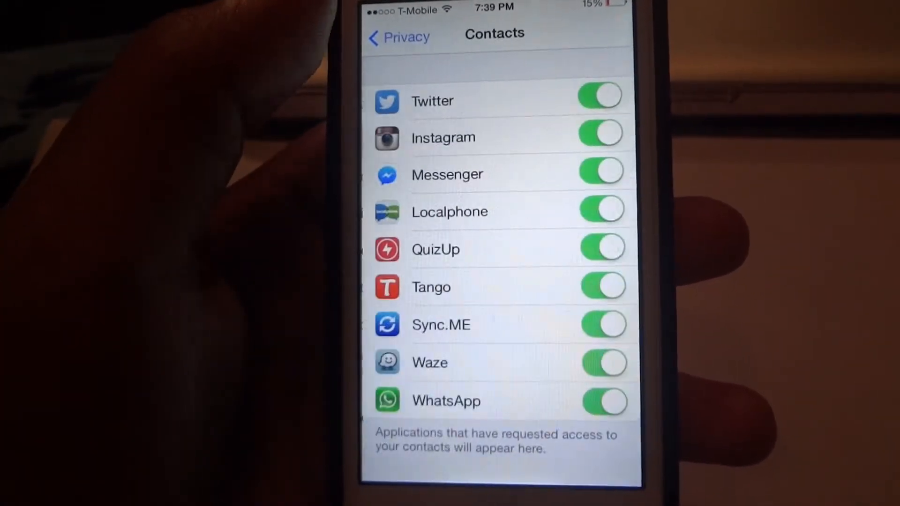
pyautogui.click(397, 37)
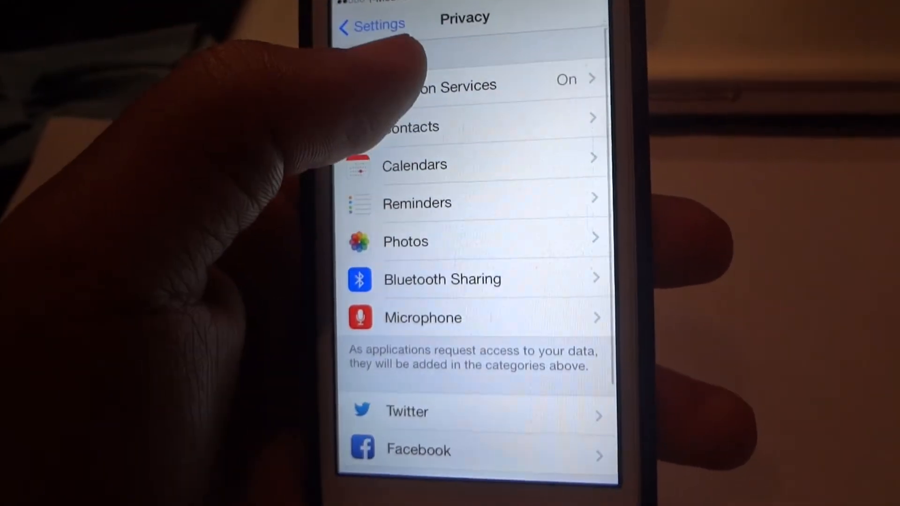
pyautogui.click(442, 86)
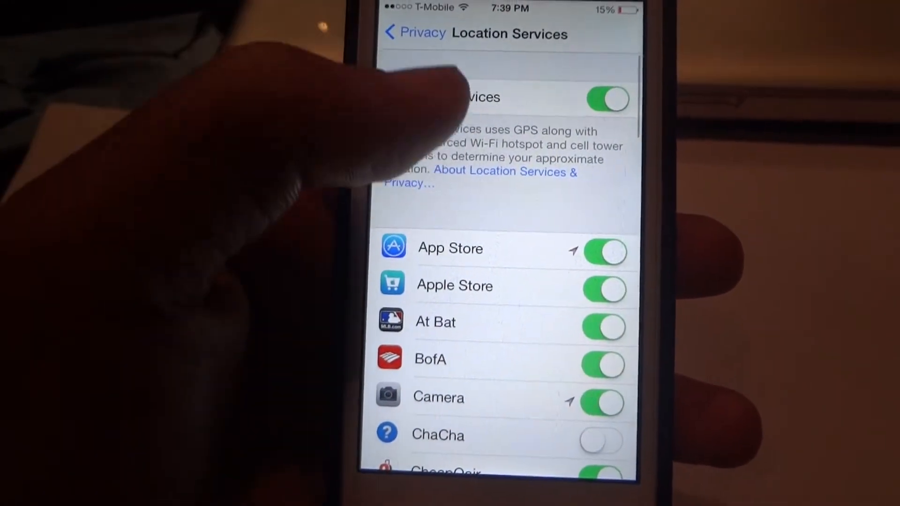
# - Scroll through the list of apps allowed to use location
pyautogui.scroll(-3)
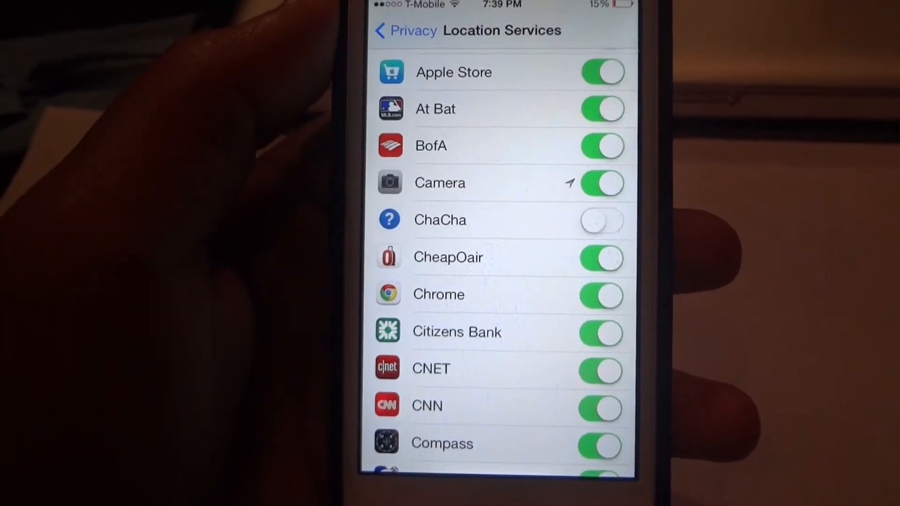
pyautogui.scroll(-3)
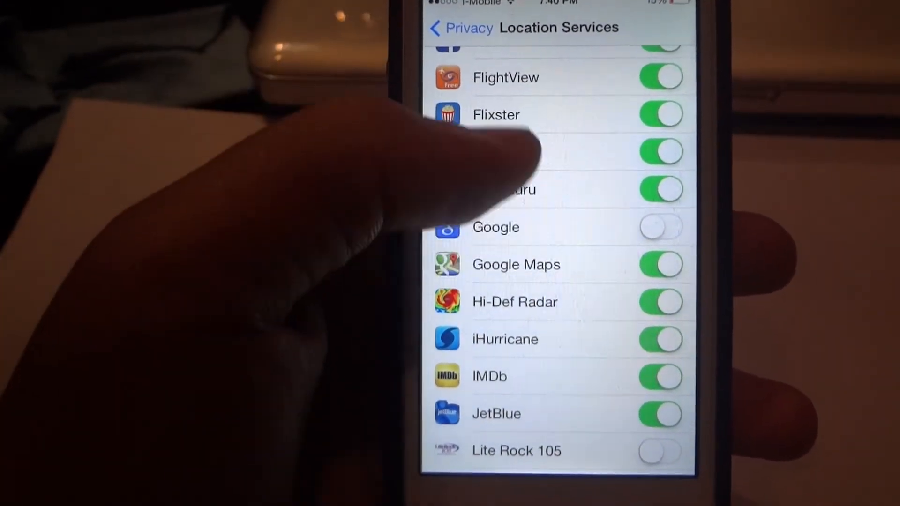
pyautogui.scroll(3)
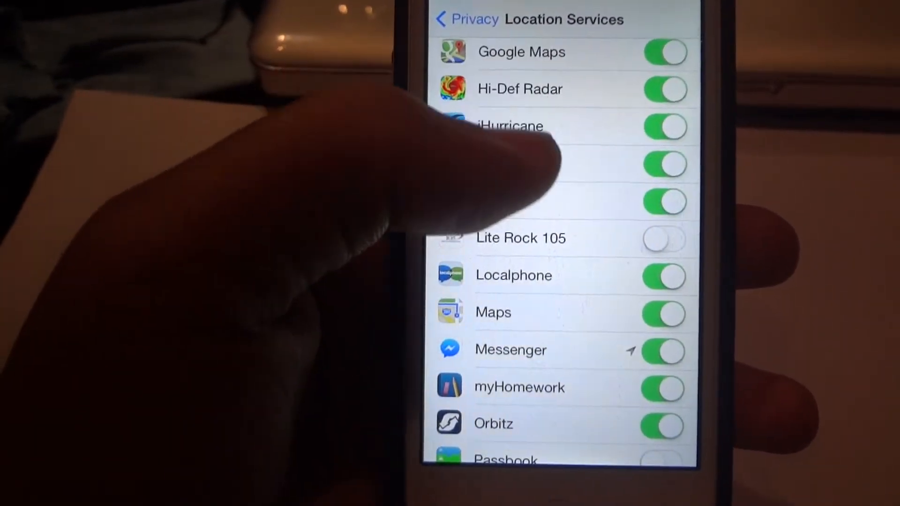
pyautogui.scroll(-3)
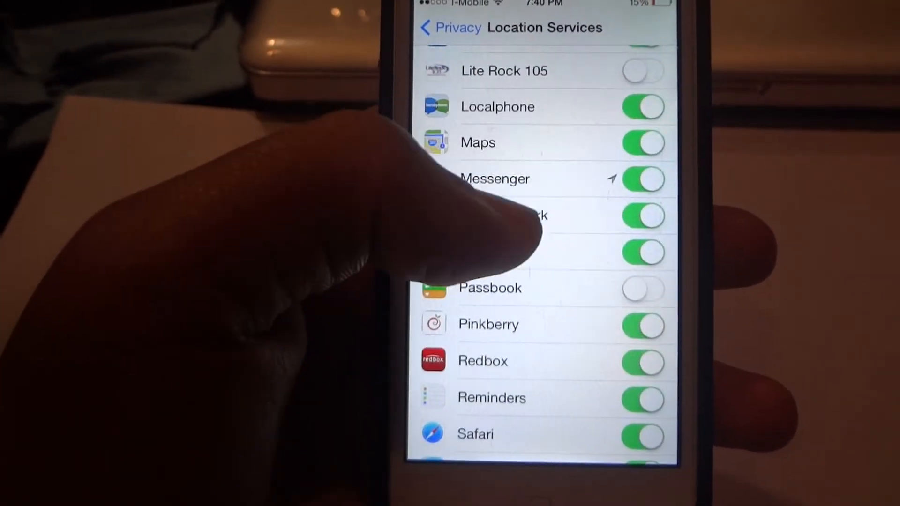
pyautogui.scroll(-3)
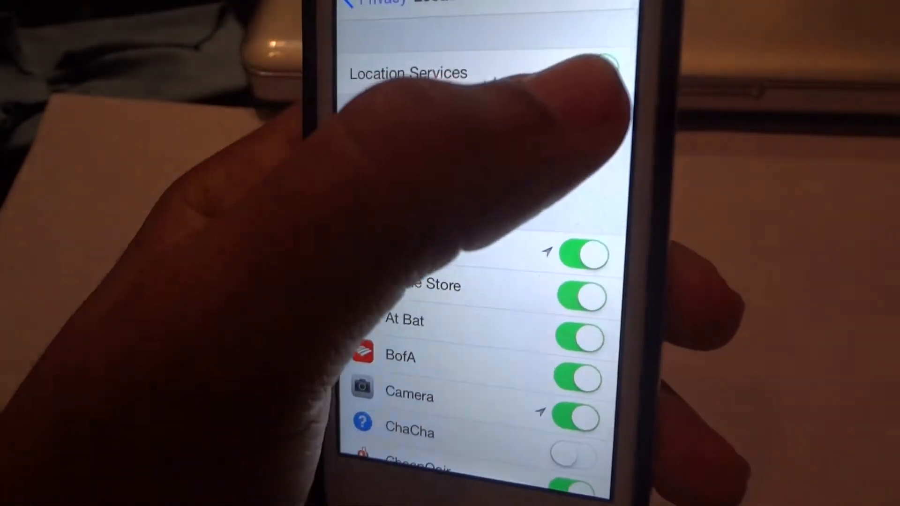
# - Turn the master Location Services switch off and confirm Turn Off
pyautogui.click(643, 92)
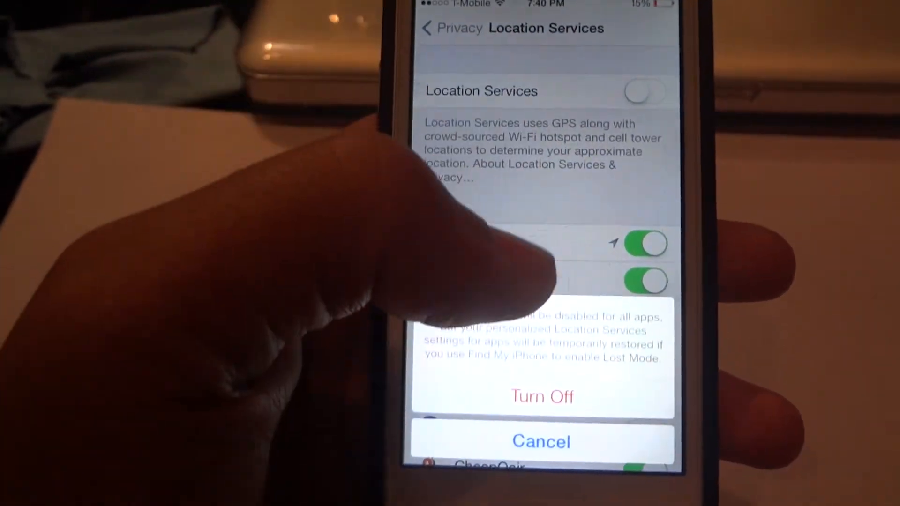
pyautogui.click(541, 397)
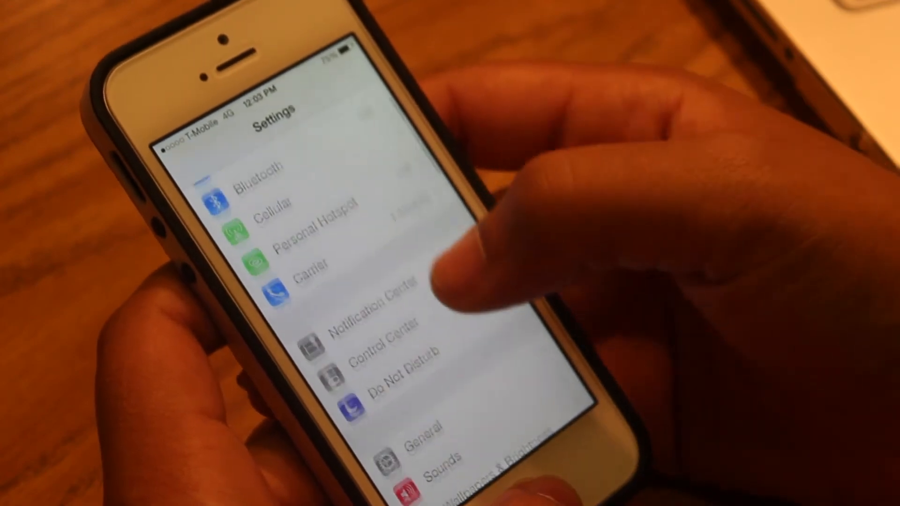
# - Reach Netflix's page in the Notification Center app list
pyautogui.scroll(-3)
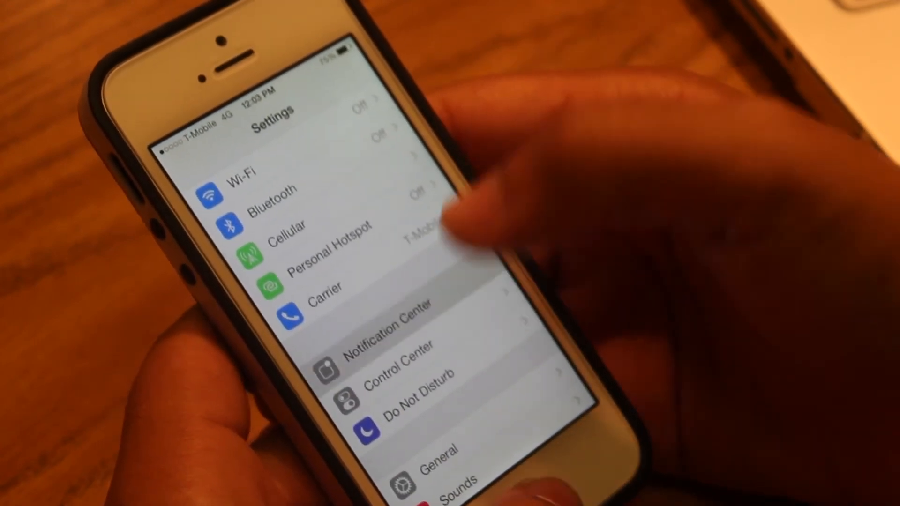
pyautogui.click(385, 325)
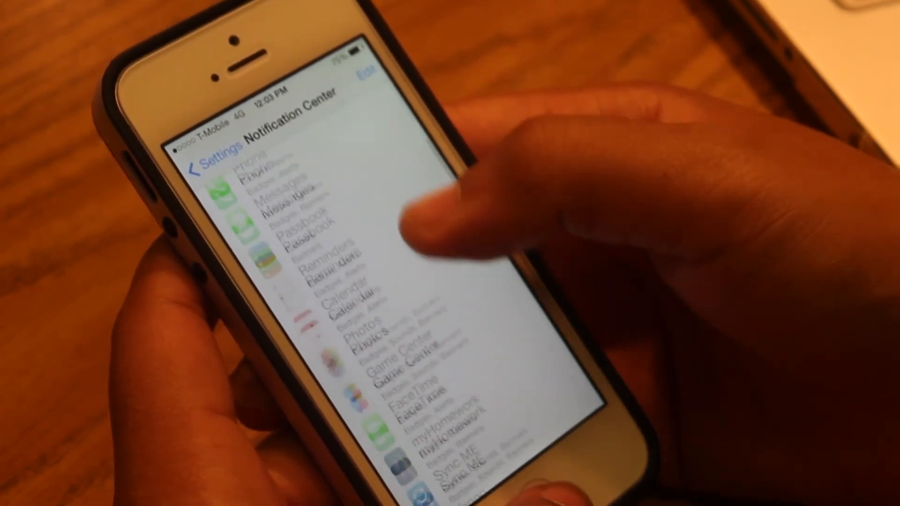
pyautogui.scroll(-3)
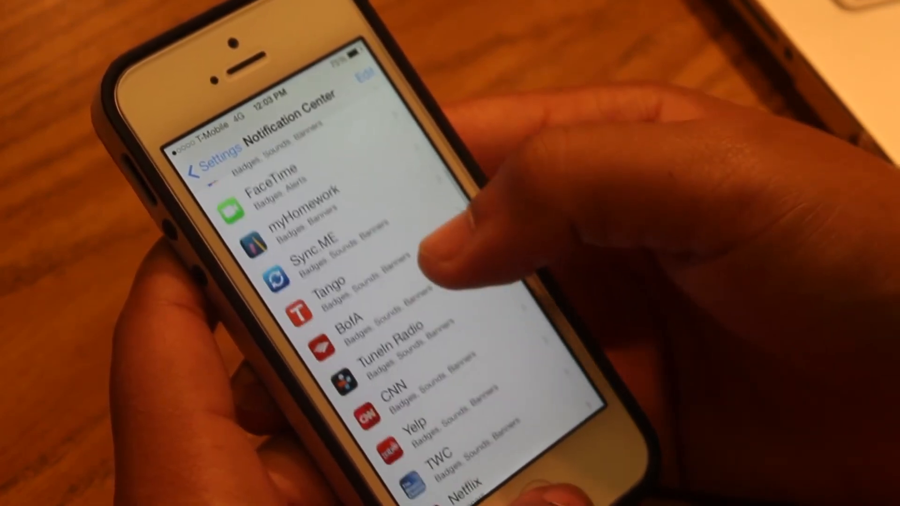
pyautogui.scroll(-3)
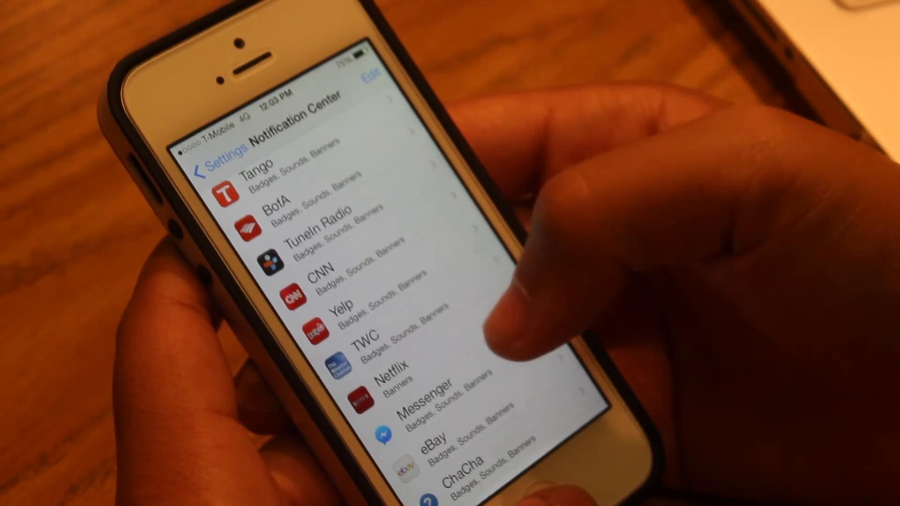
pyautogui.click(402, 381)
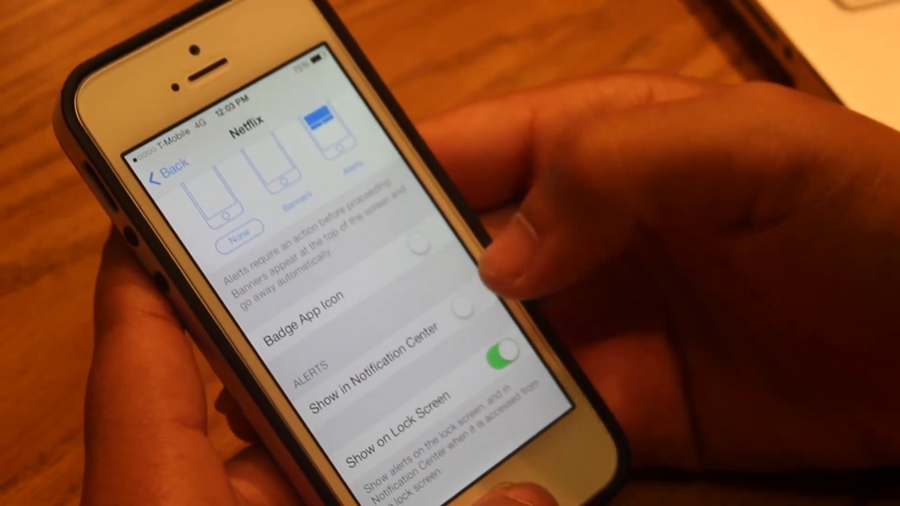
# - Turn off the remaining Netflix notification toggle and return to the app list
pyautogui.click(504, 351)
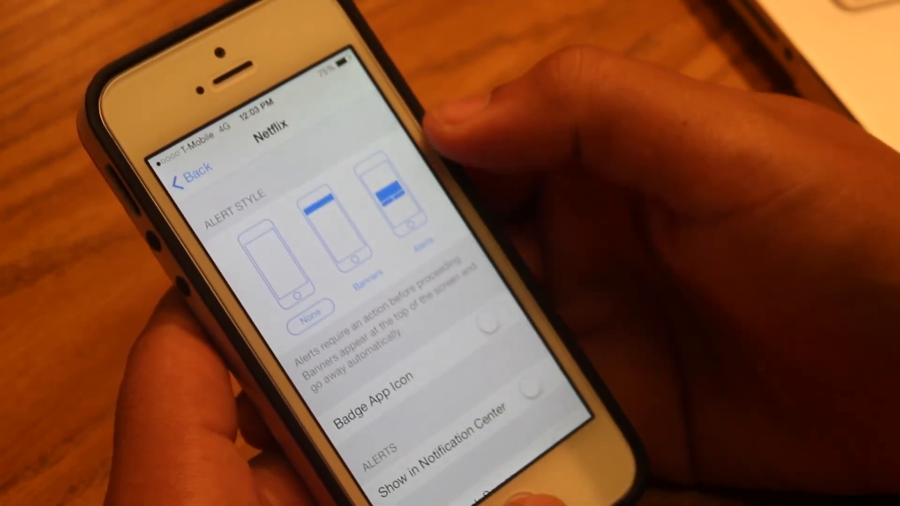
pyautogui.click(192, 170)
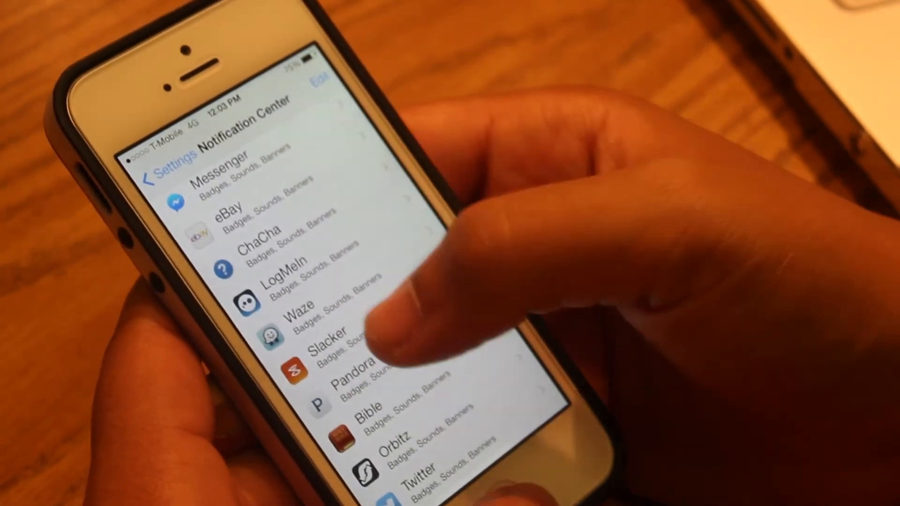
# - Scroll the Notification Center app list and enter Shazam's notification settings
pyautogui.scroll(-3)
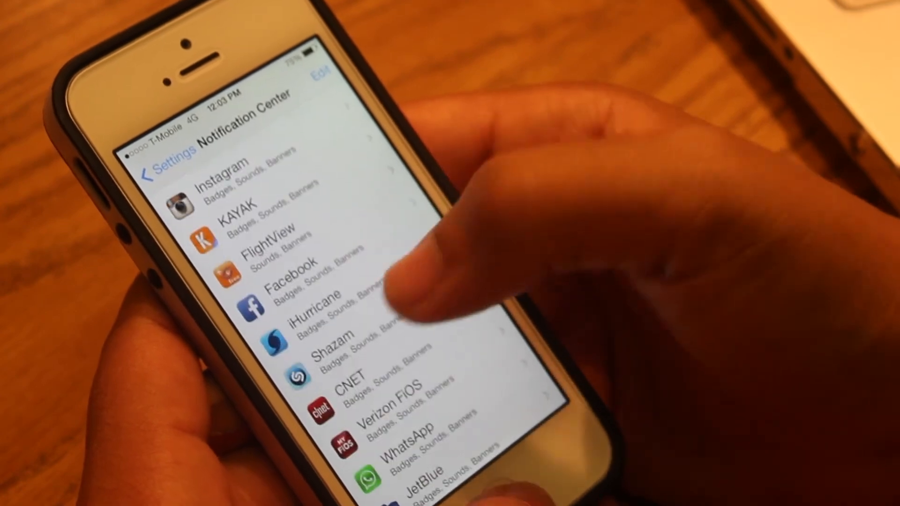
pyautogui.click(322, 356)
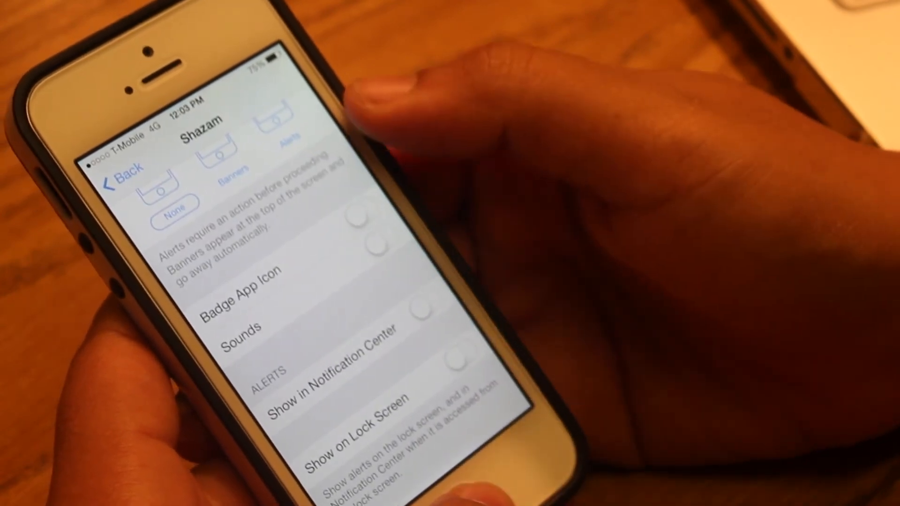
# - Return to the app notification list and scroll through the remaining apps
pyautogui.click(121, 173)
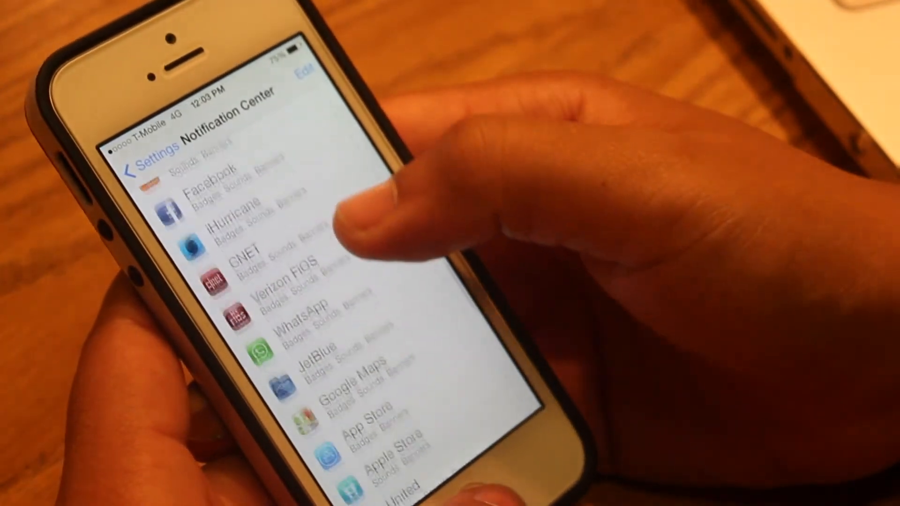
pyautogui.scroll(-3)
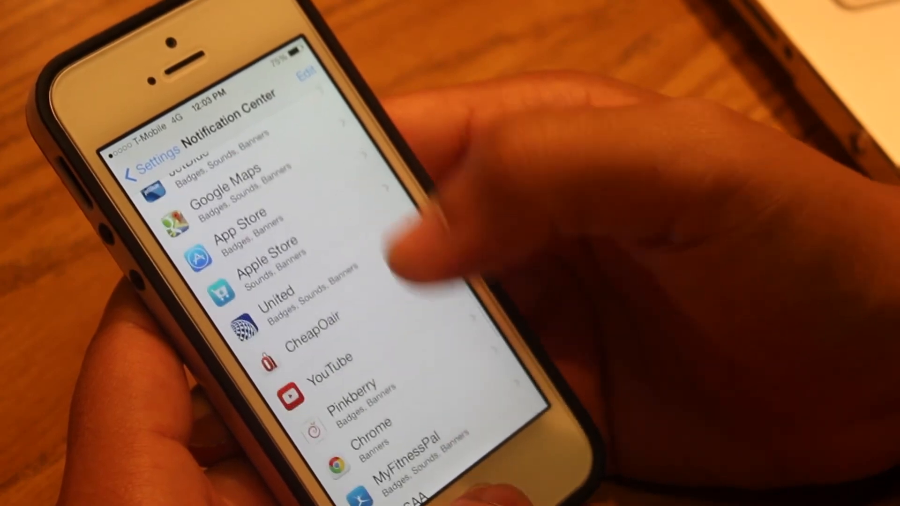
pyautogui.scroll(-3)
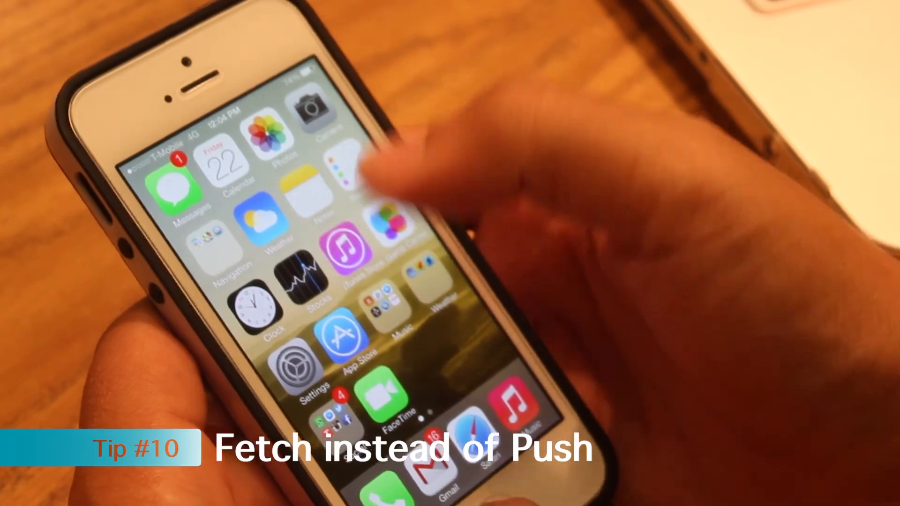
# - From Settings, go into Mail, Contacts, Calendars and its Fetch New Data page
pyautogui.click(297, 364)
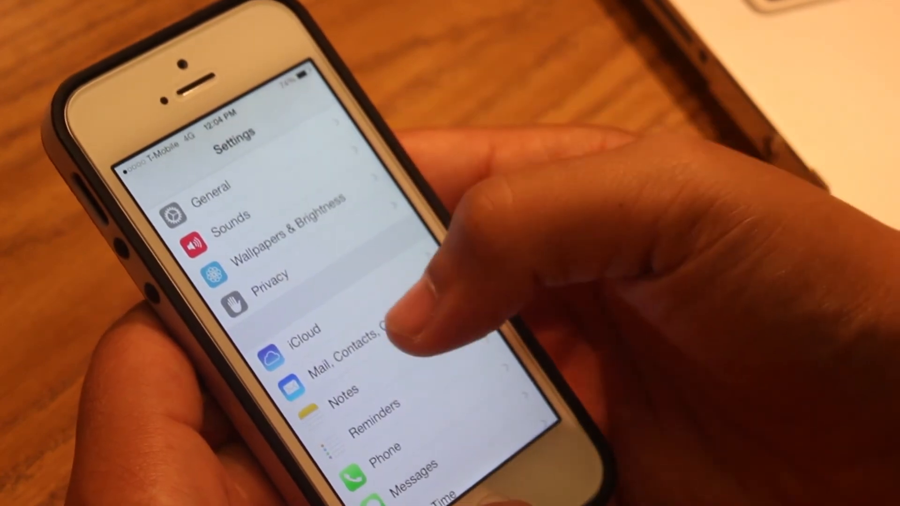
pyautogui.click(338, 350)
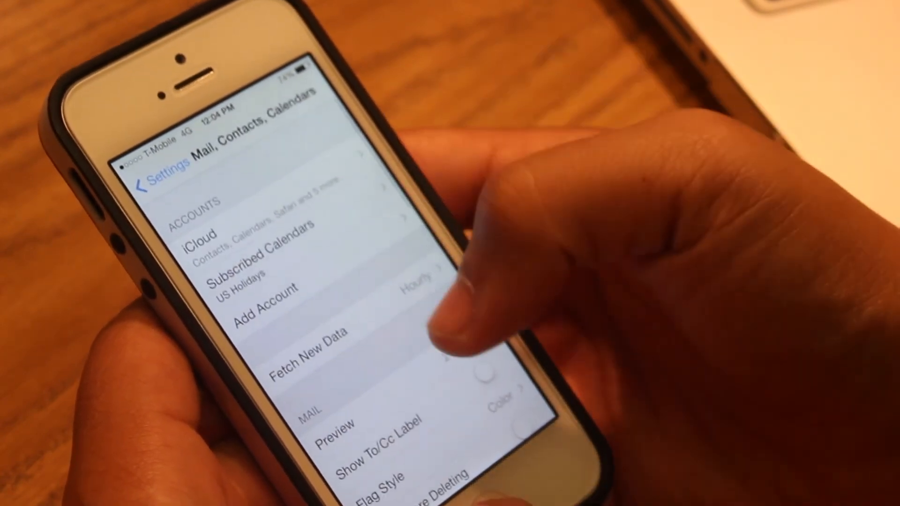
pyautogui.click(308, 348)
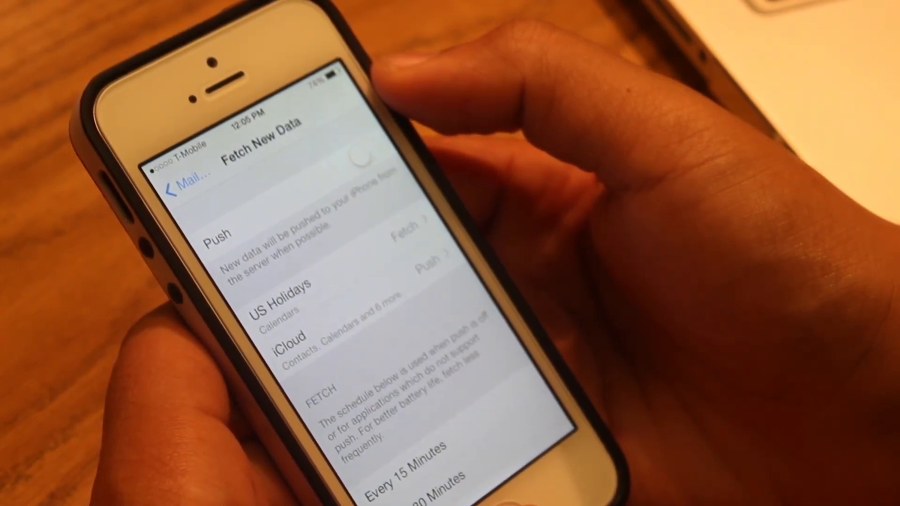
# - Set the fetch schedule to Every 15 Minutes instead of push
pyautogui.scroll(-3)
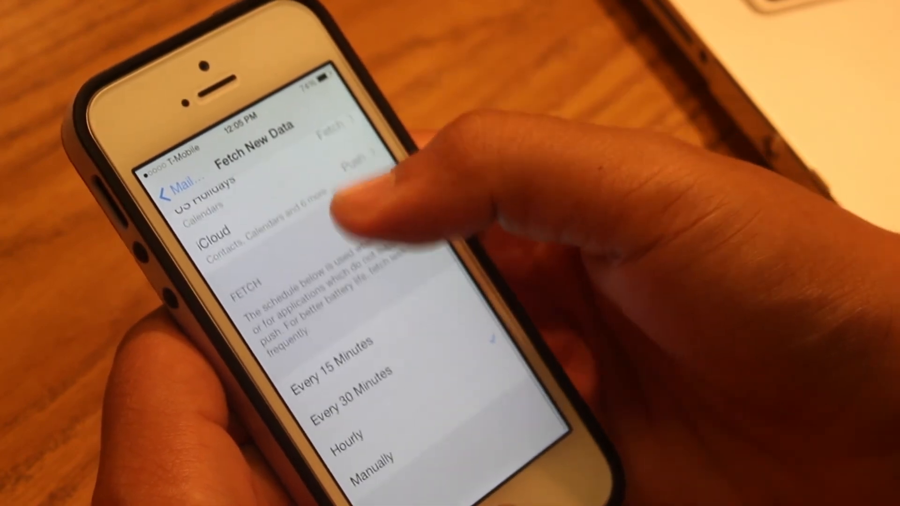
pyautogui.scroll(-3)
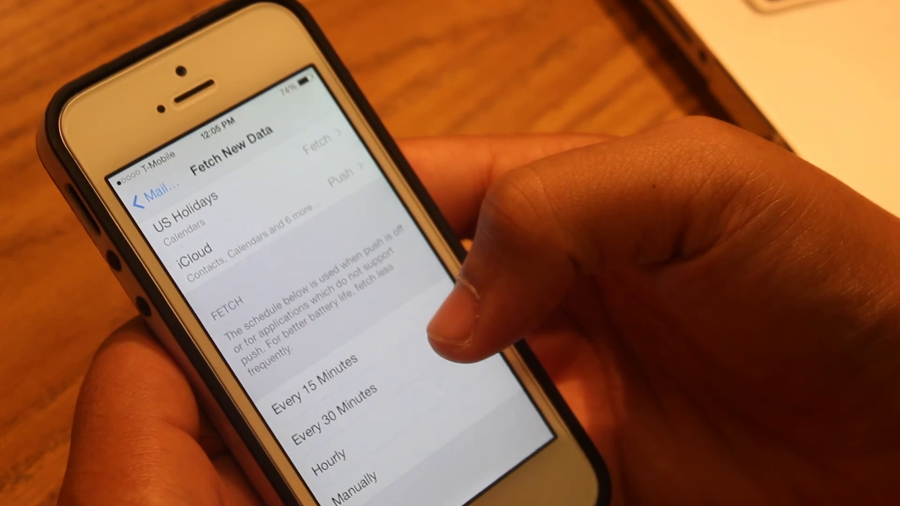
pyautogui.click(321, 378)
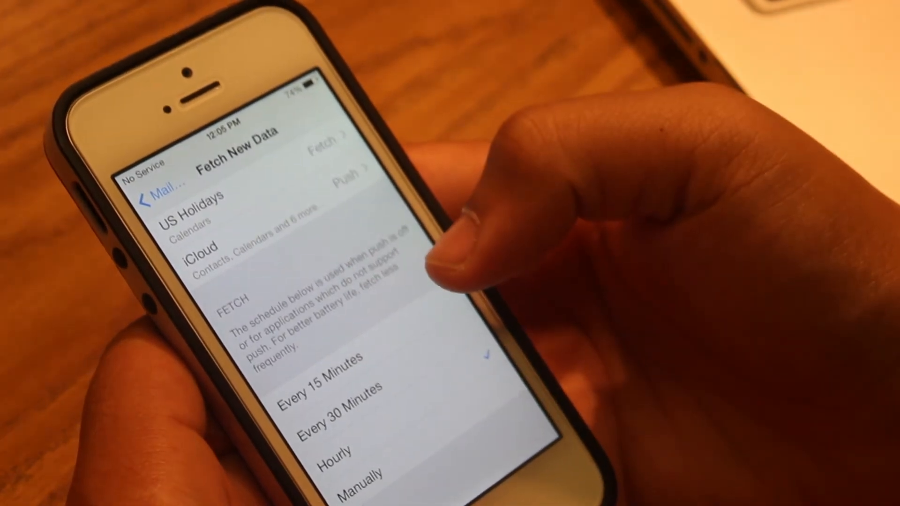